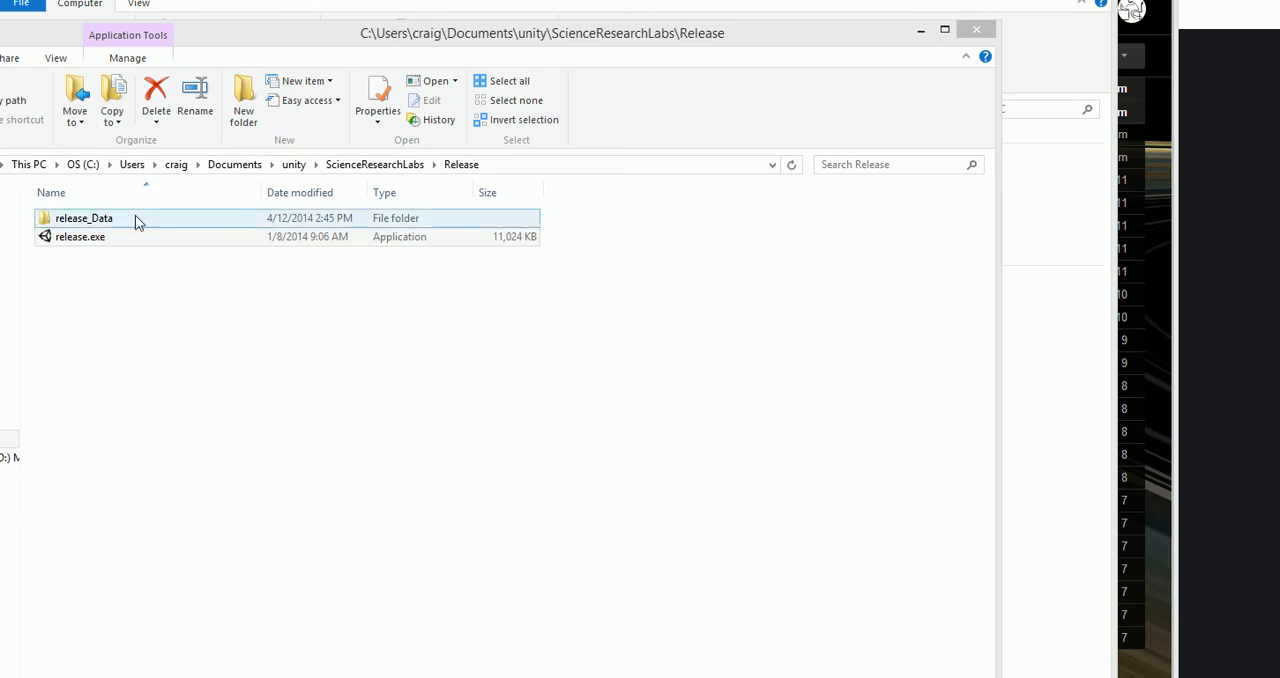
# - Launch release.exe from the Release folder to bring up the configuration dialog
pyautogui.doubleClick(80, 236)
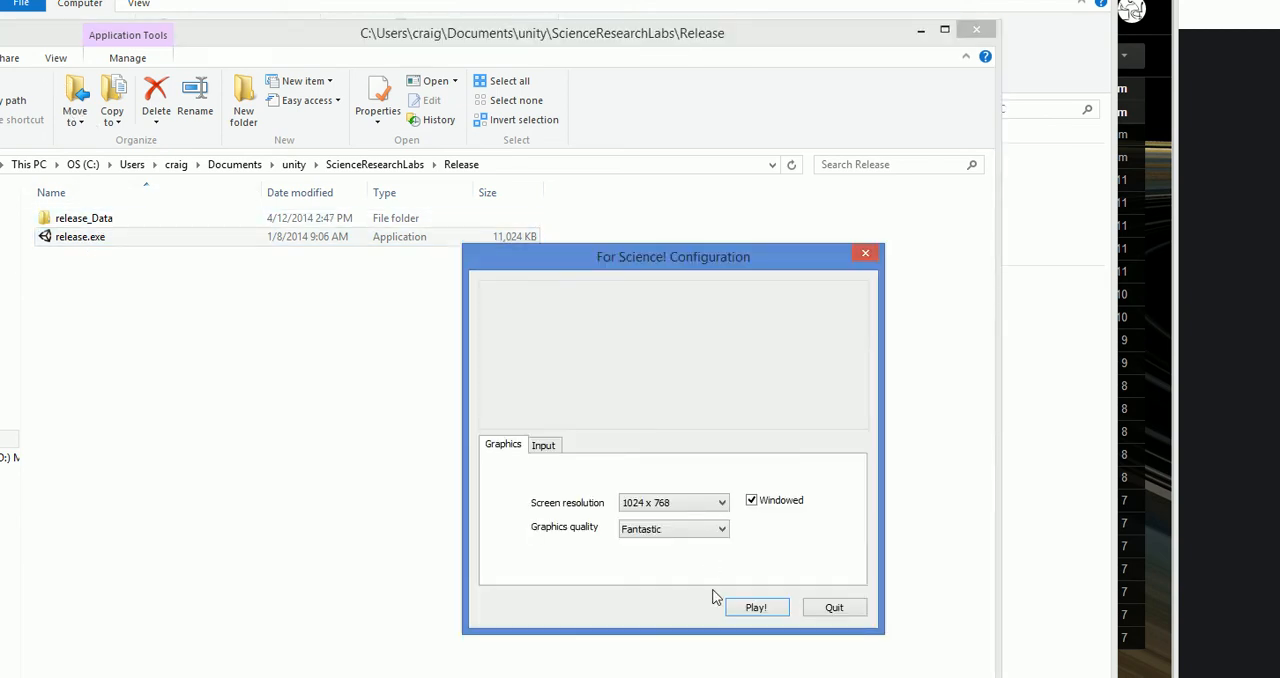
# - Start the game with the current graphics settings and choose the Western USA site on the globe
pyautogui.click(756, 608)
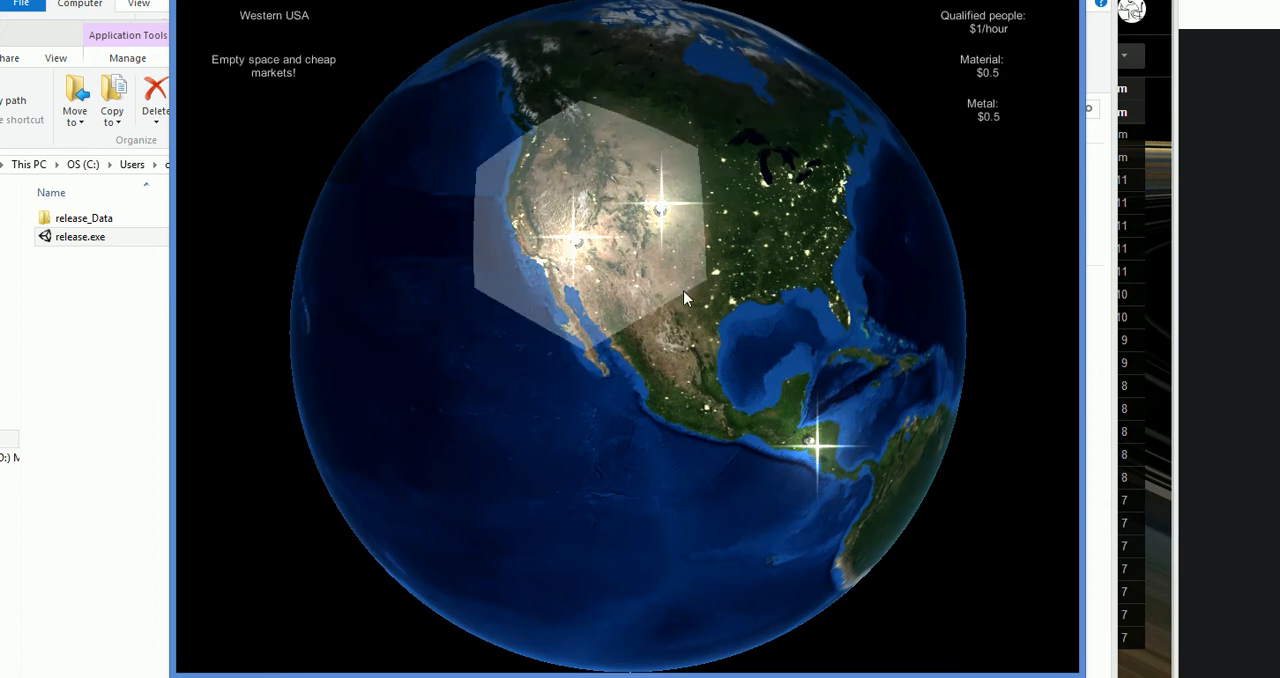
pyautogui.click(790, 220)
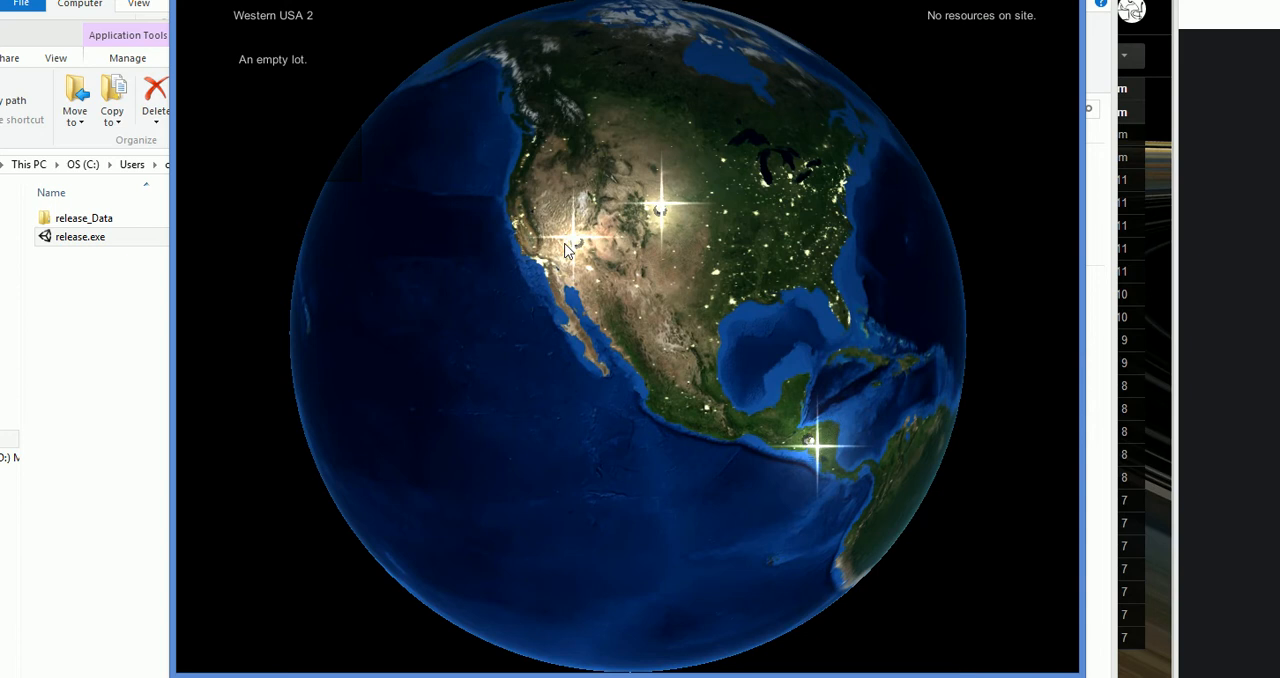
pyautogui.moveTo(576, 248)
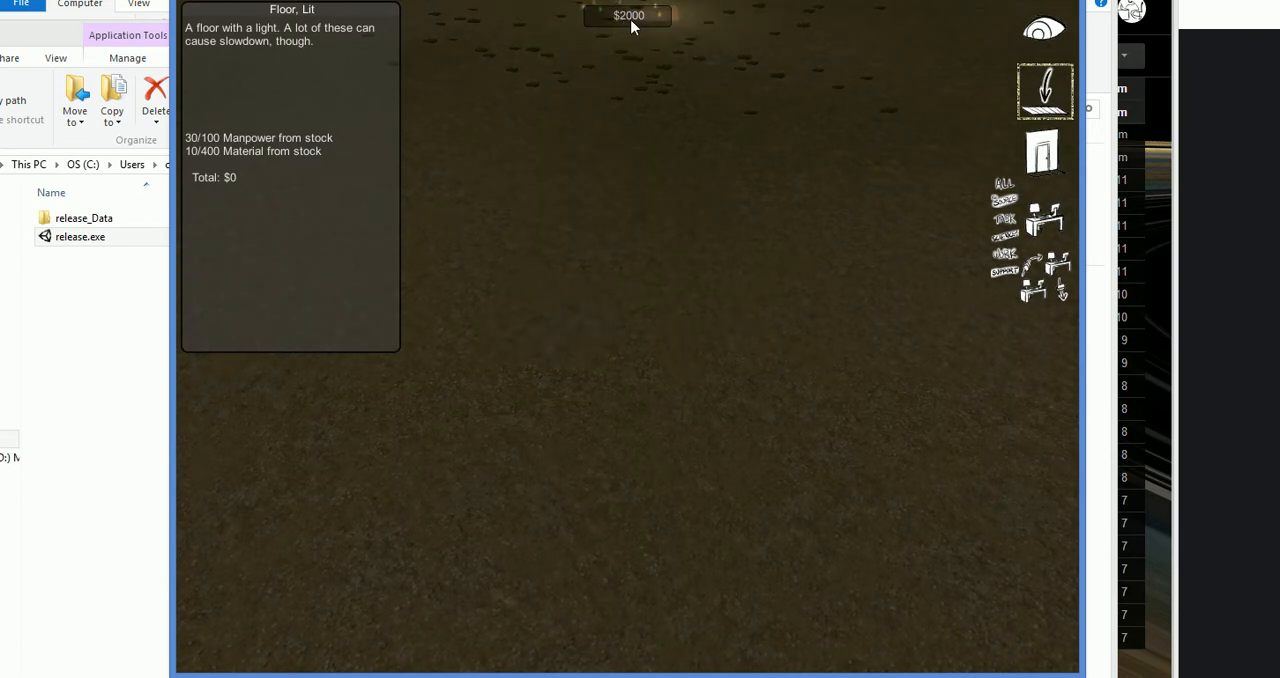
# - Lay wooden floor pieces on the lot for the two small walled rooms
pyautogui.click(460, 320)
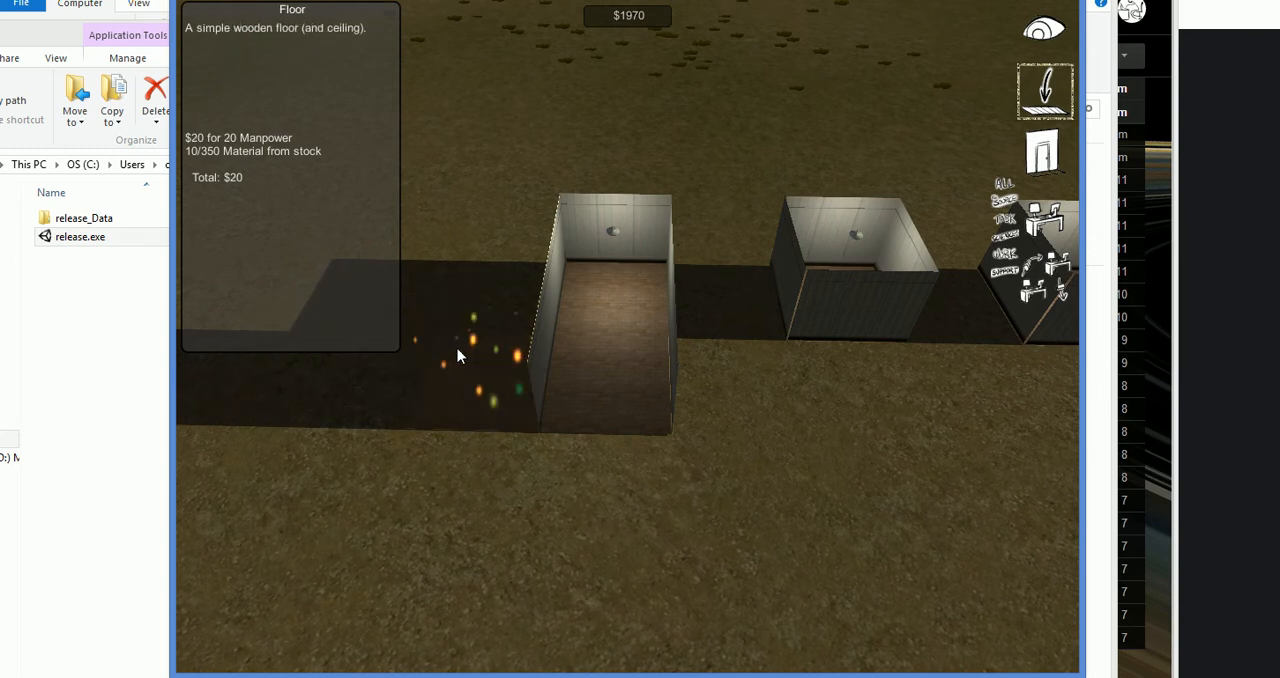
pyautogui.click(500, 380)
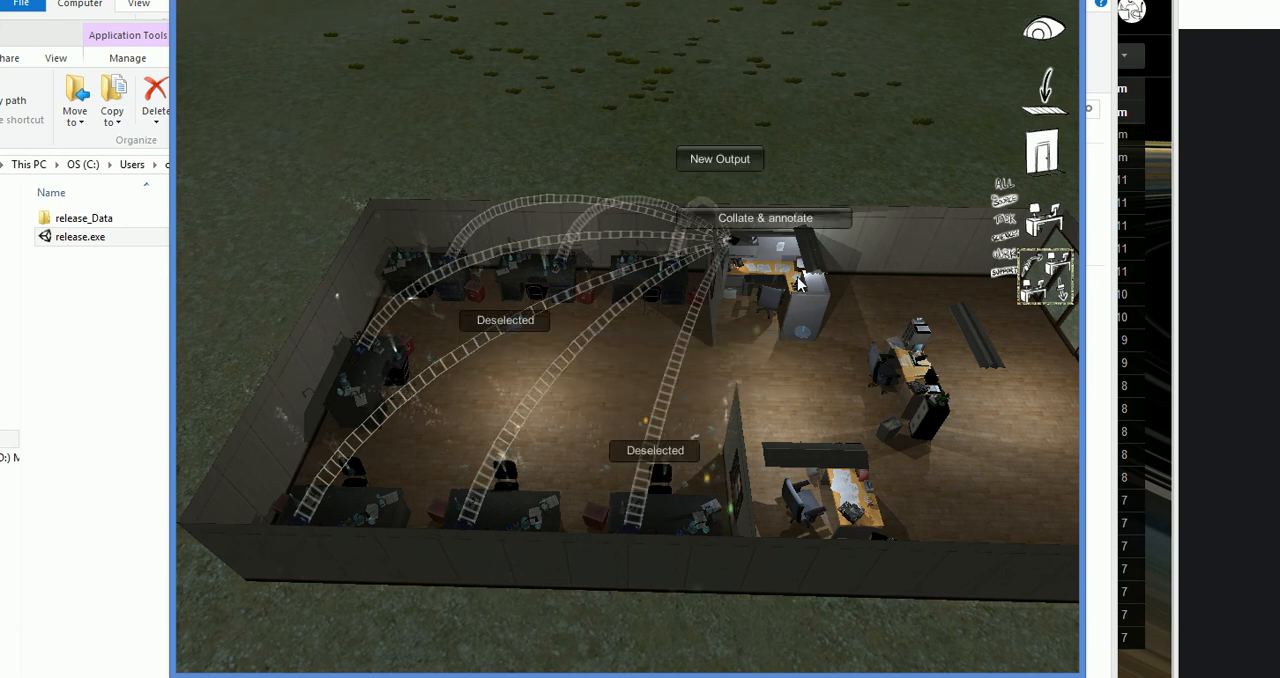
# - Link the Collate & annotate station and add the MailStation as the Write paper station's output
pyautogui.click(800, 280)
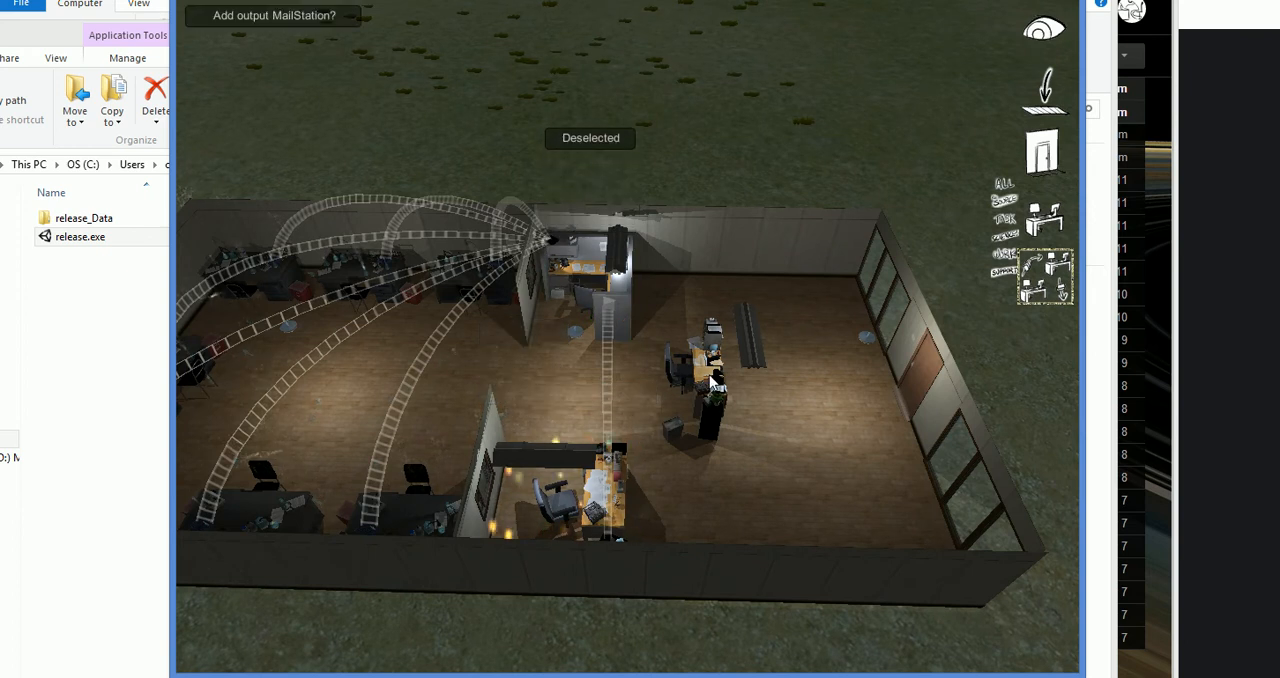
pyautogui.click(272, 16)
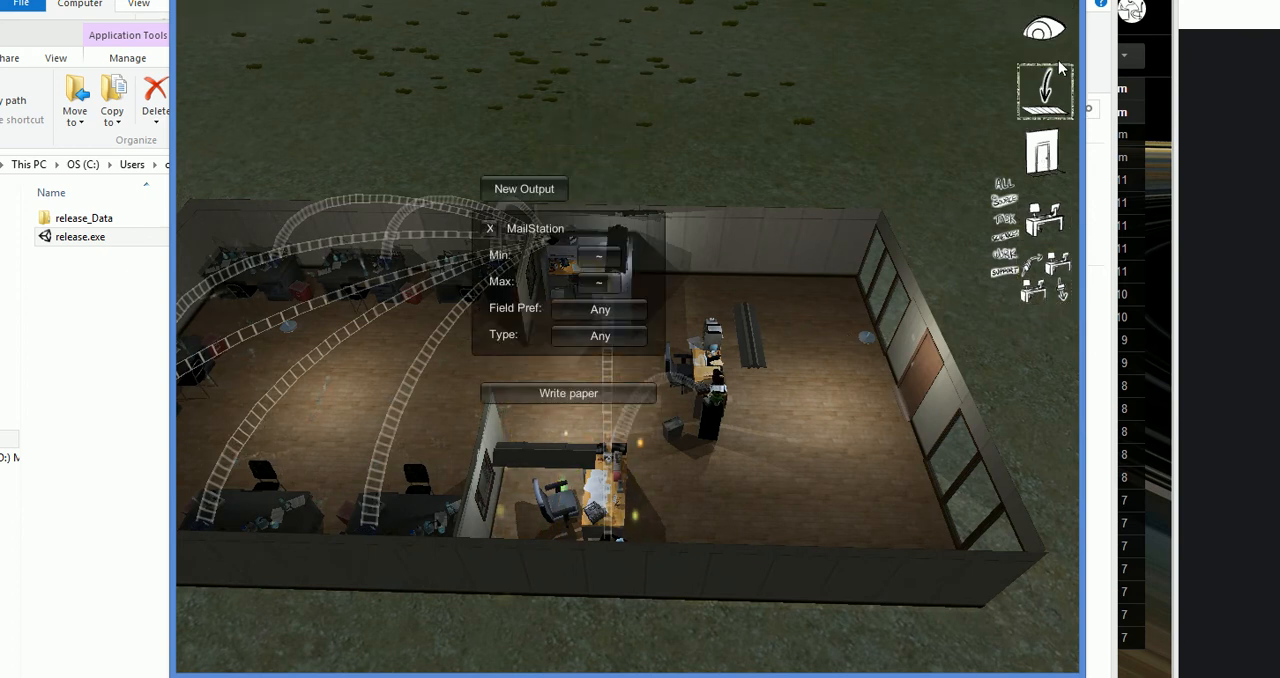